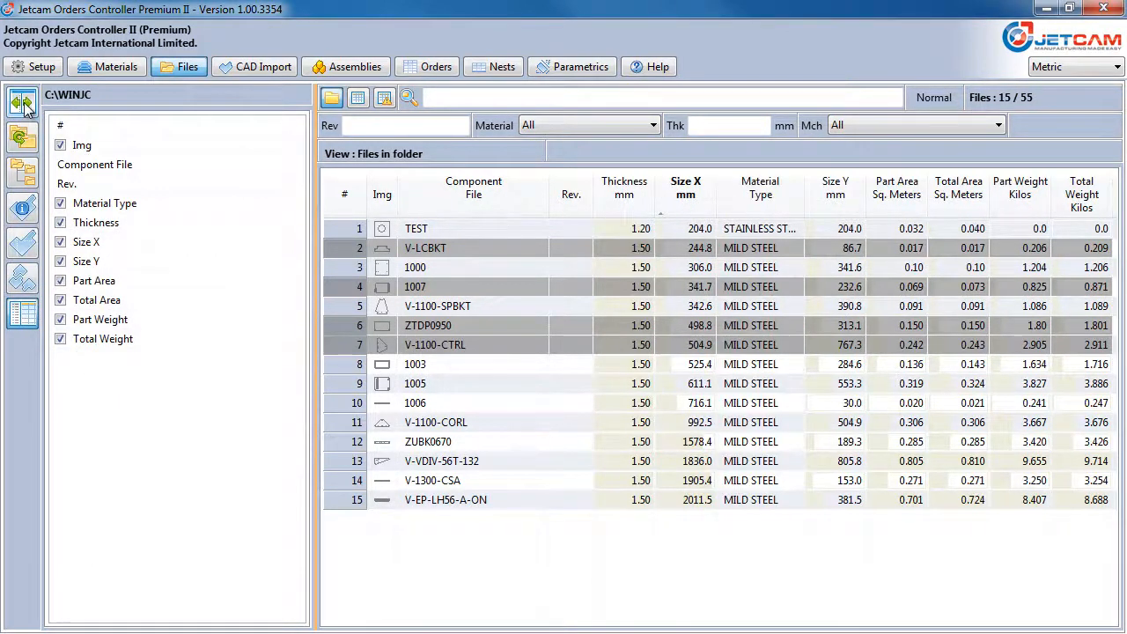
Show the Files list of component files with sizes, materials and weights.
left_click(263, 67)
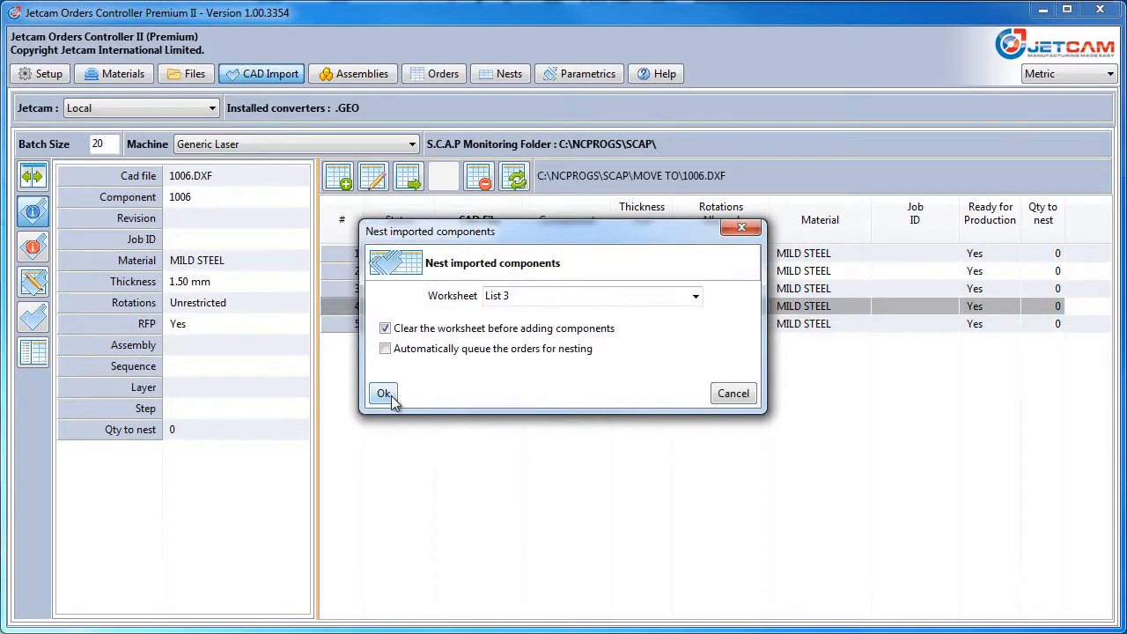
Confirm nesting of the imported components onto worksheet List 3, cleared first.
left_click(384, 392)
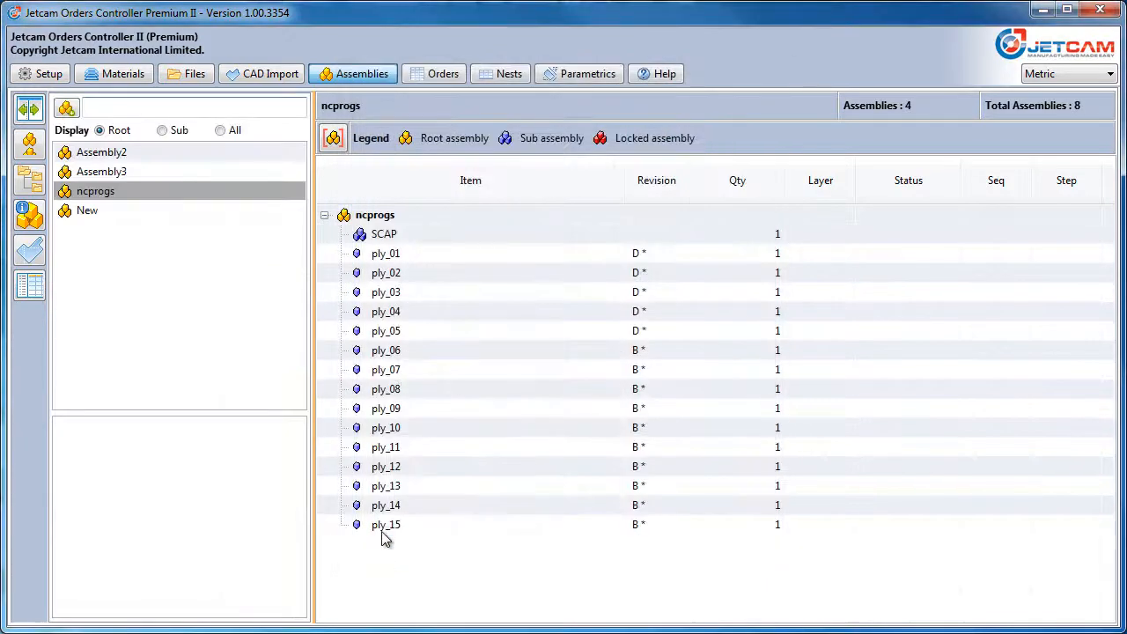
Show the ncprogs assembly tree with its SCAP sub-assembly and fifteen ply parts.
left_click(501, 67)
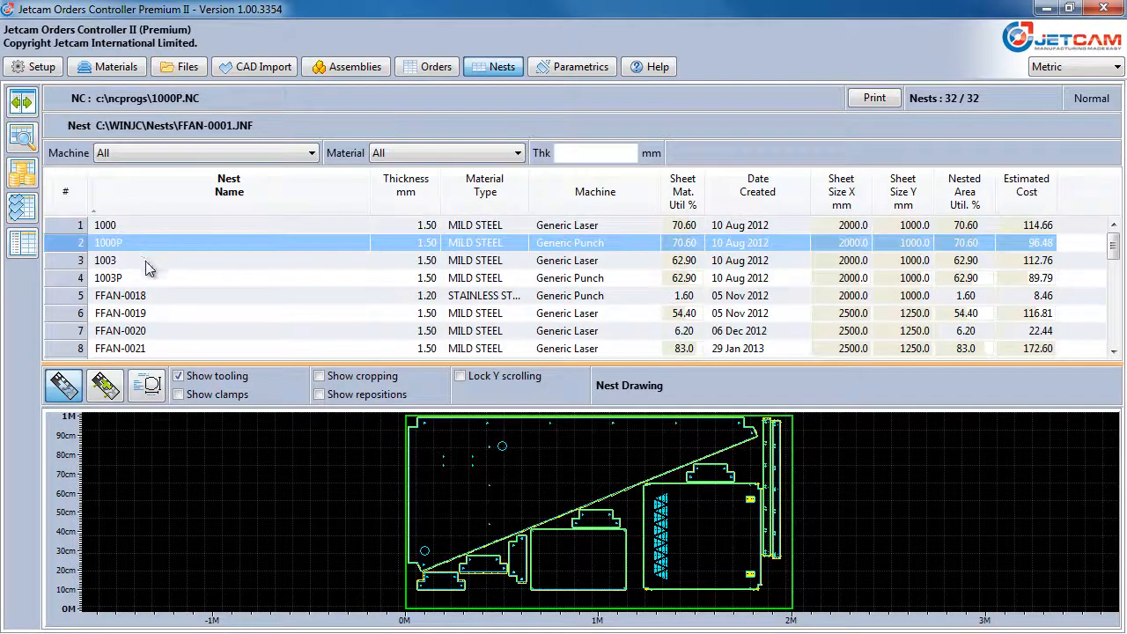